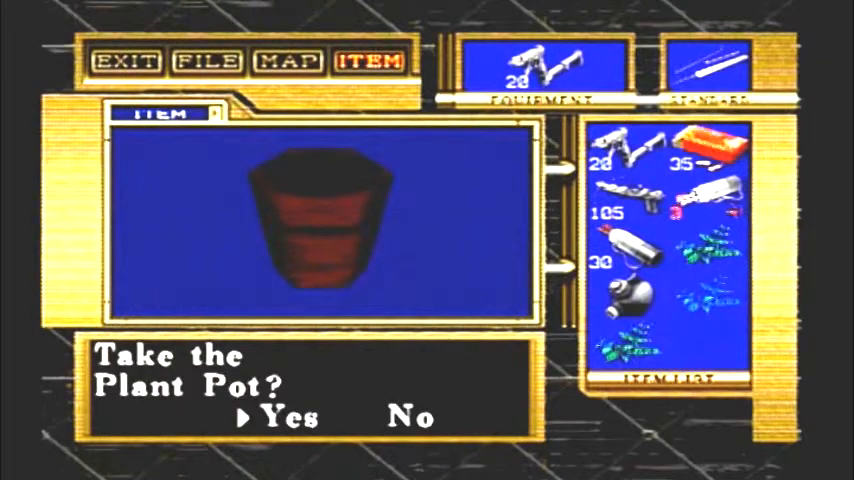
pyautogui.click(288, 418)
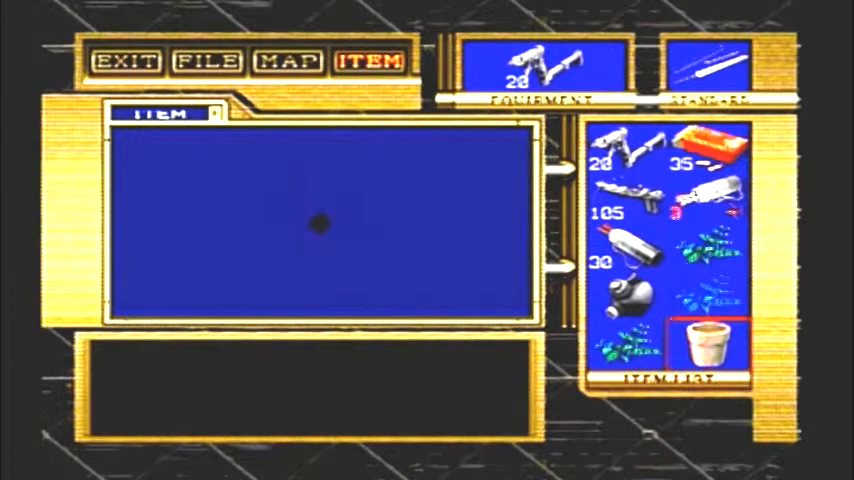
pyautogui.click(706, 344)
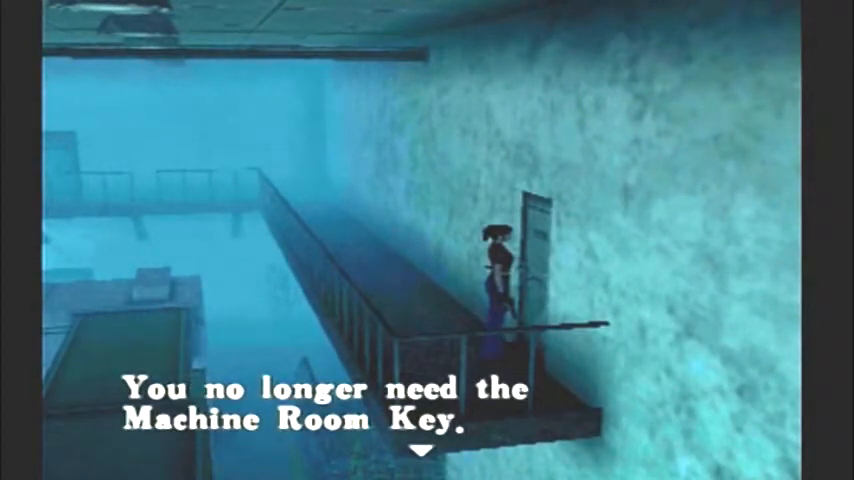
pyautogui.press('enter')
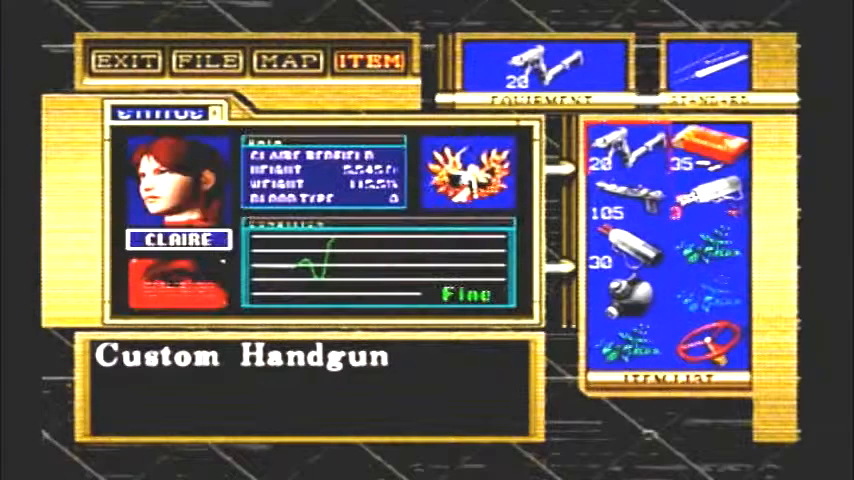
pyautogui.click(710, 344)
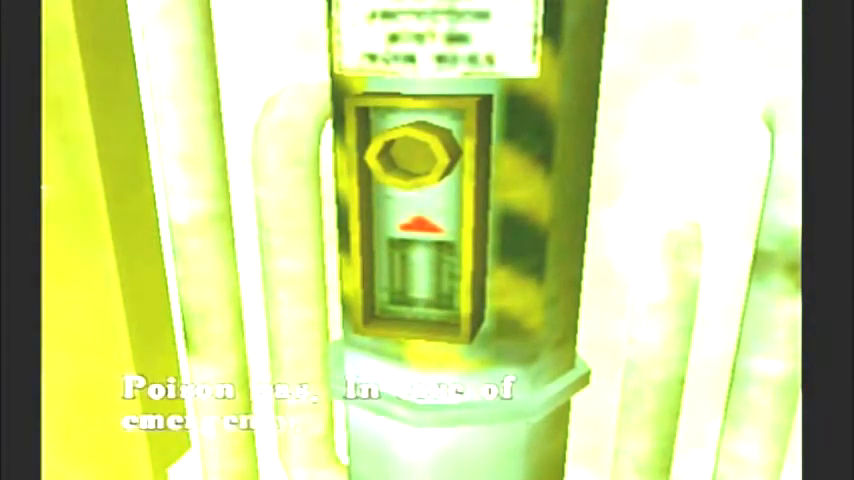
pyautogui.press('Escape')
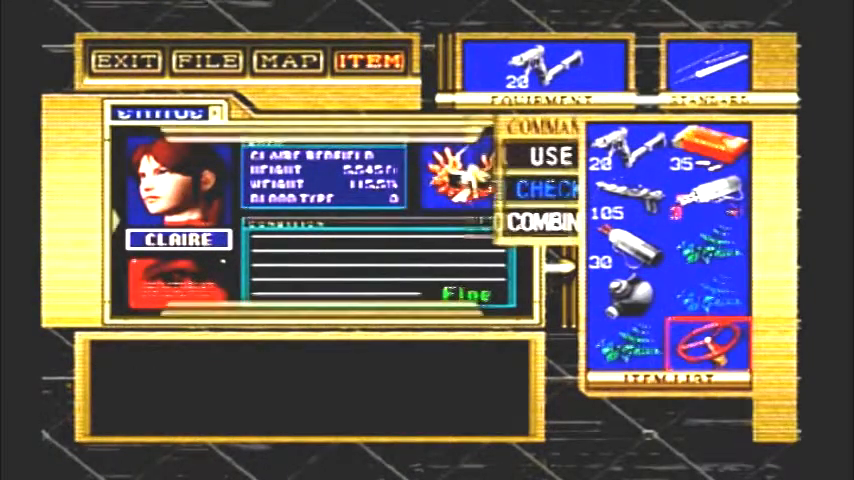
pyautogui.click(548, 190)
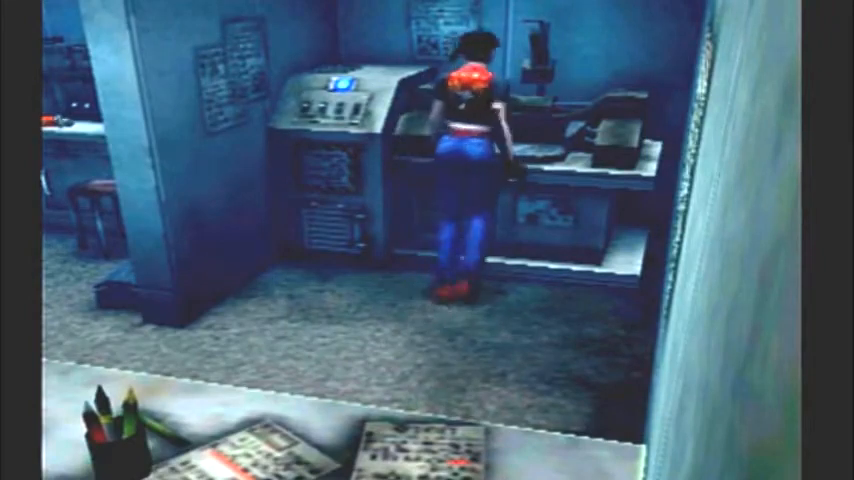
pyautogui.press('tab')
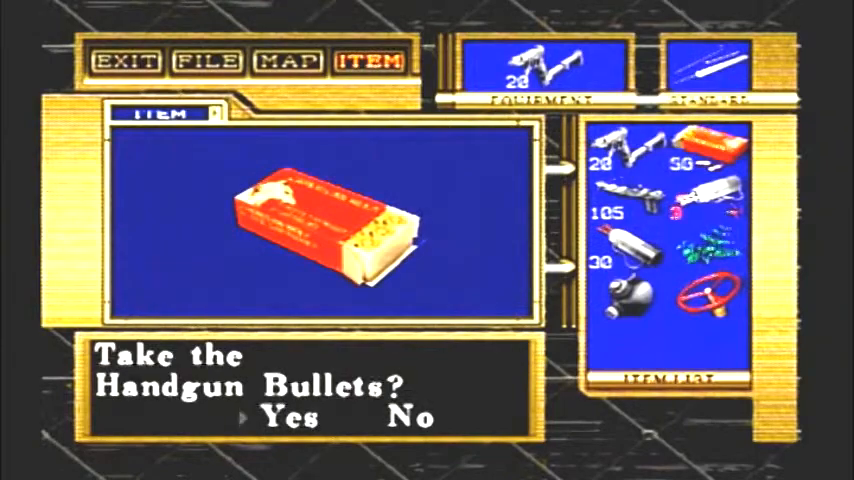
pyautogui.click(288, 416)
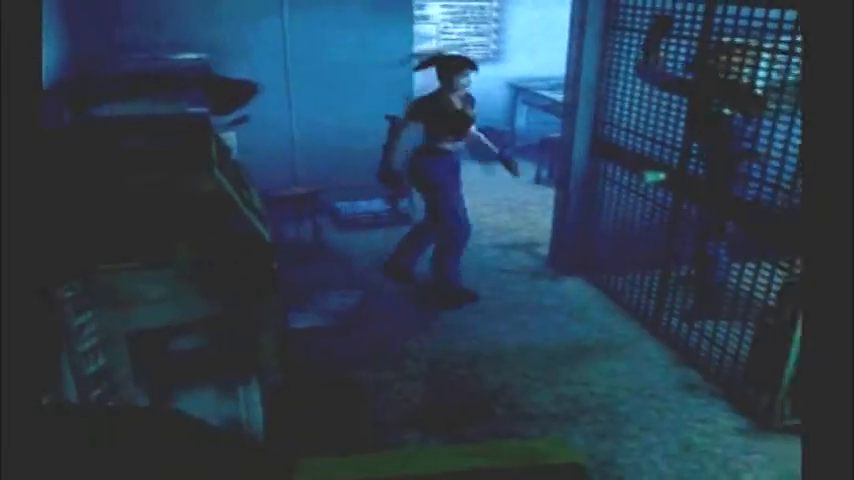